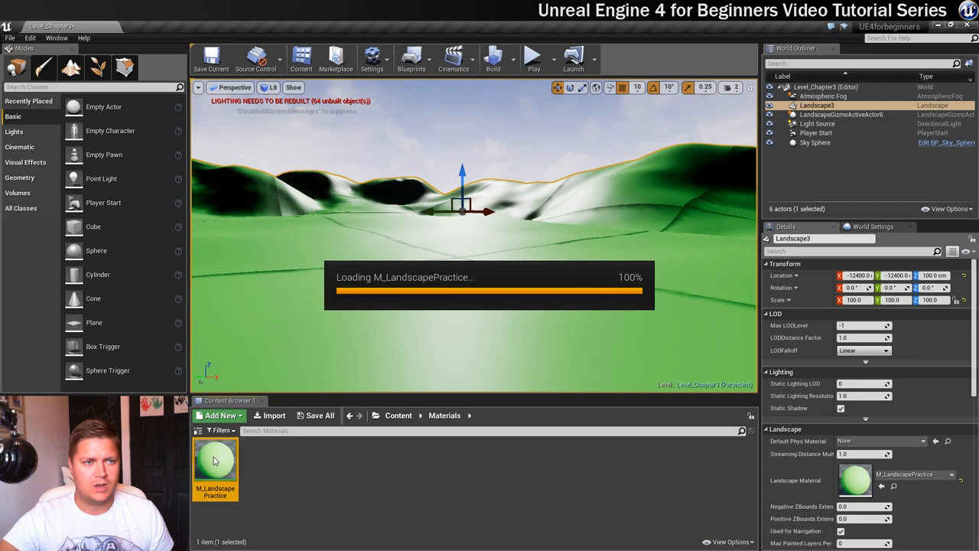
Open M_LandscapePractice in the Material Editor, view its graph, then return to Level_Chapter3
double_click(215, 459)
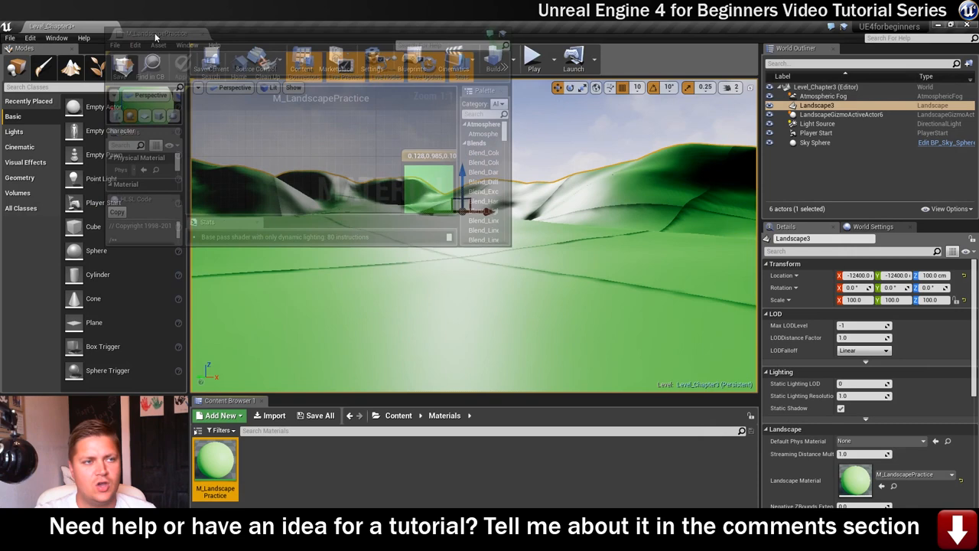
click(157, 27)
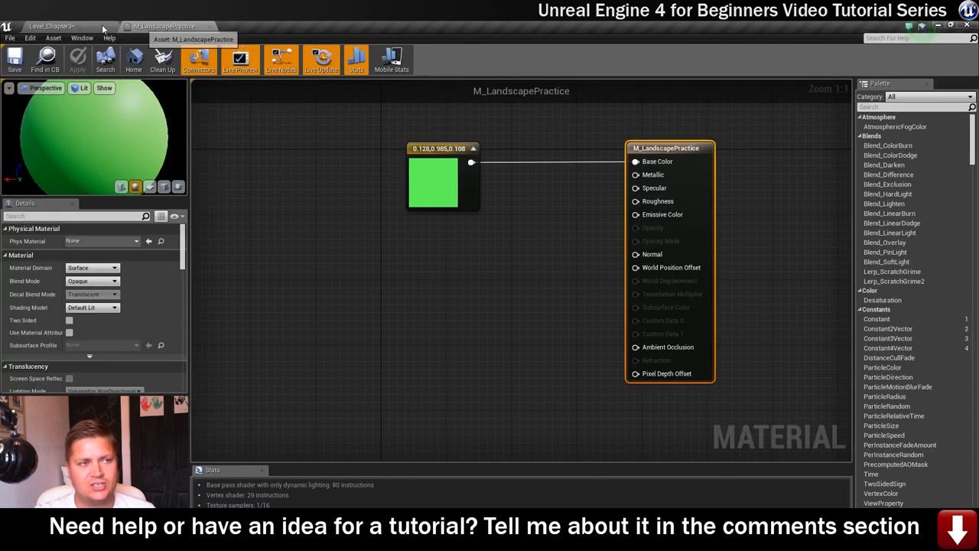
click(53, 25)
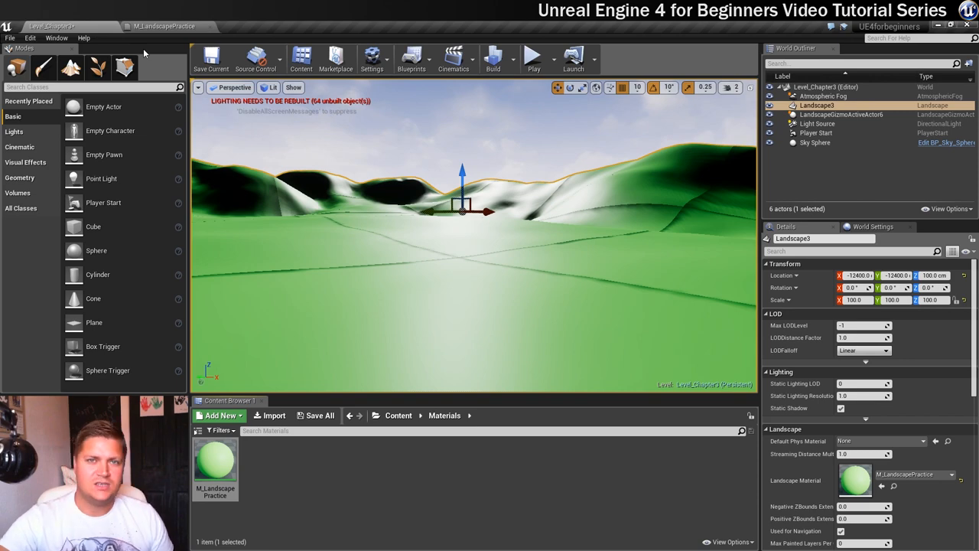
mouse_move(46, 25)
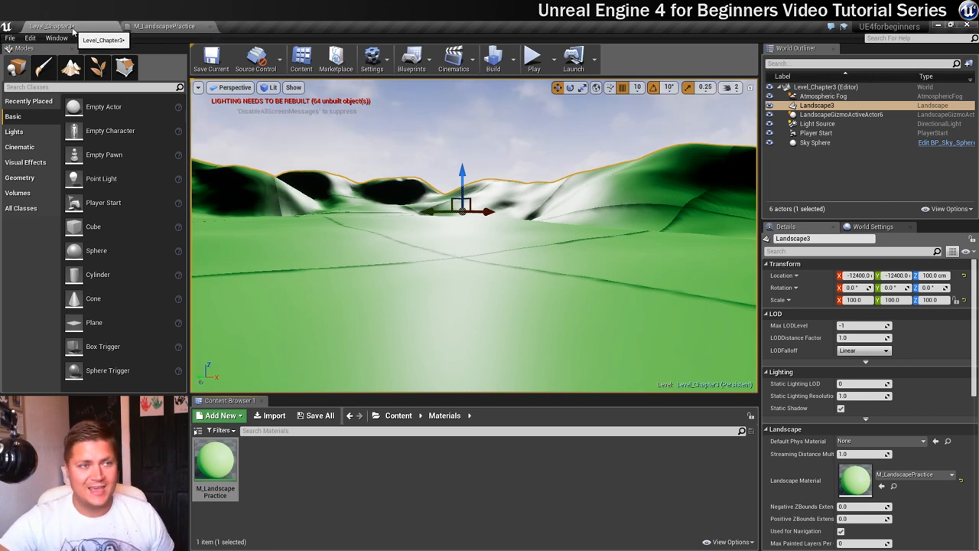
Switch to the M_LandscapePractice material graph tab
click(153, 25)
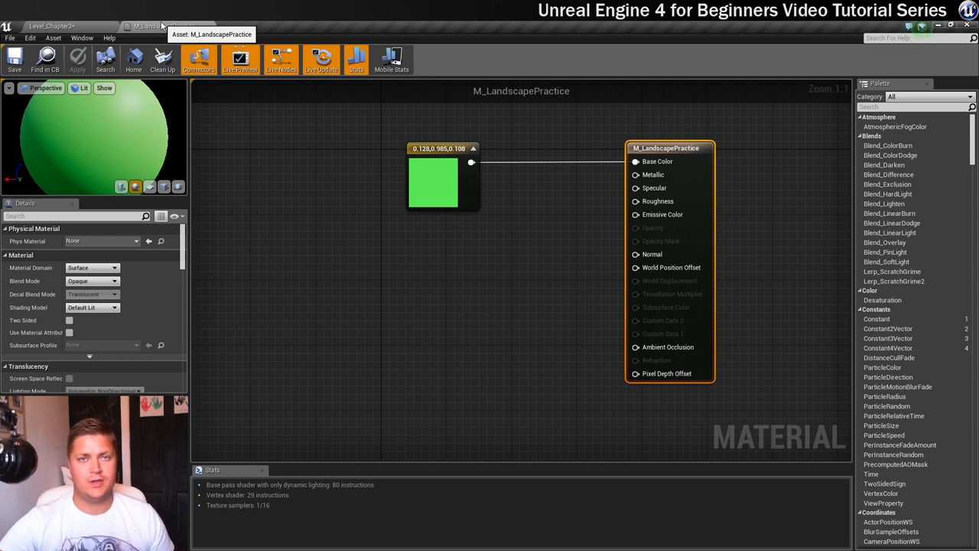
mouse_move(656, 201)
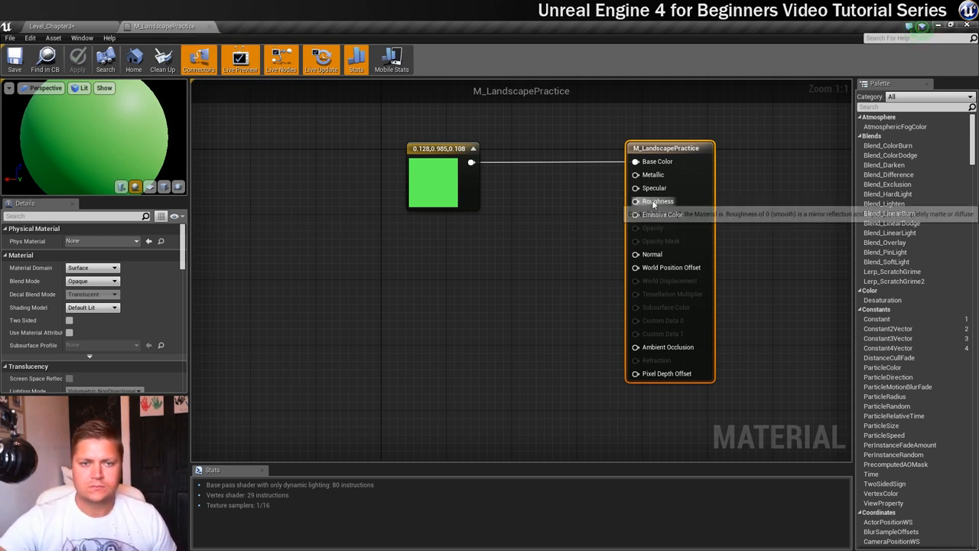
mouse_move(658, 201)
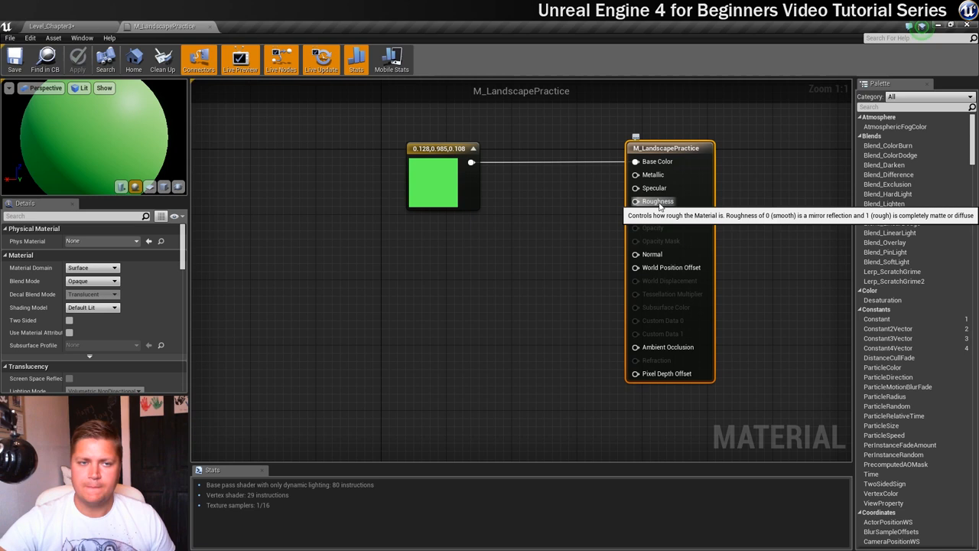
mouse_move(636, 201)
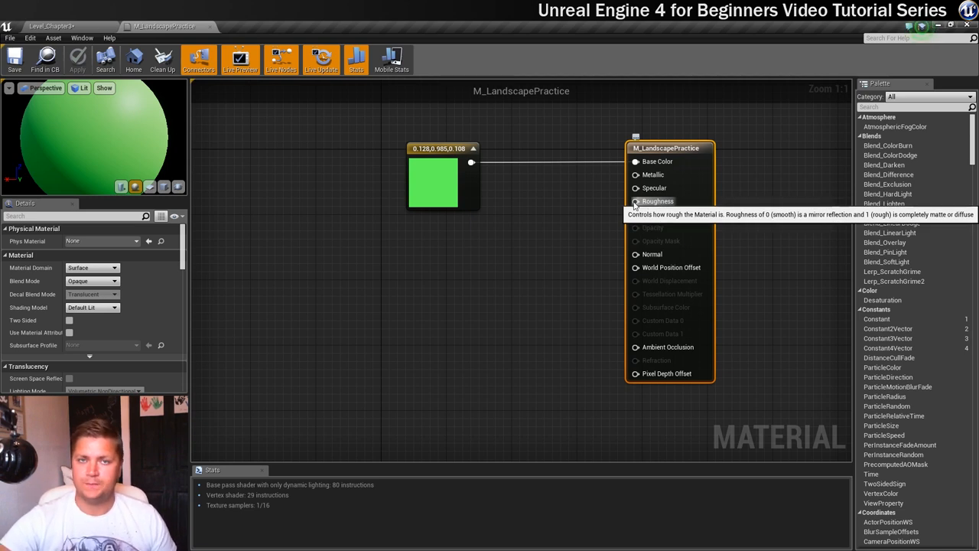
mouse_move(534, 246)
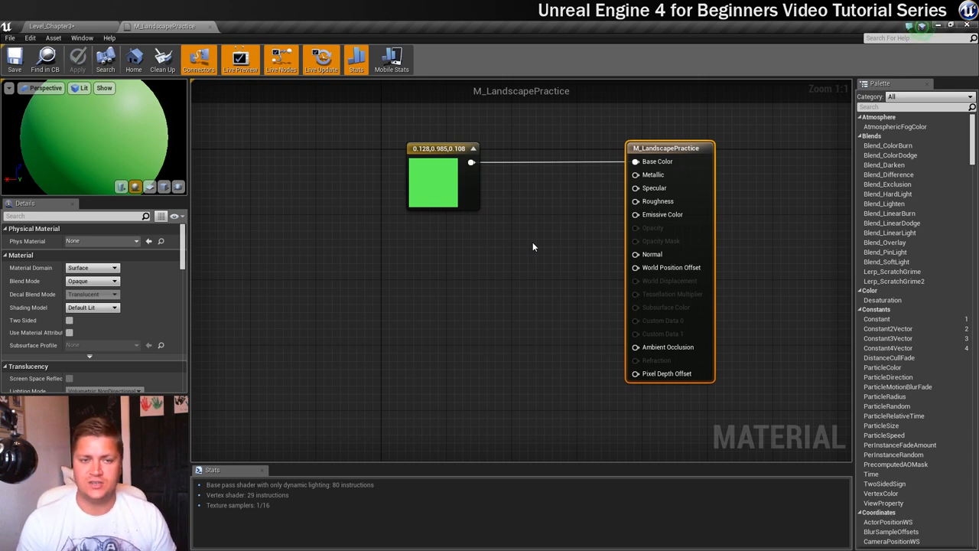
mouse_move(498, 249)
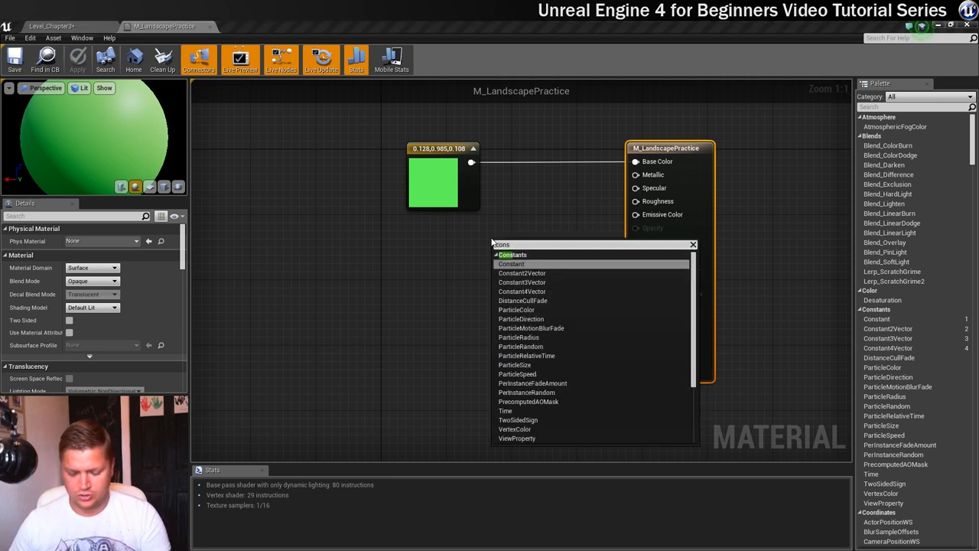
Search 'const', add a Constant node, and wire it into Roughness
text(const)
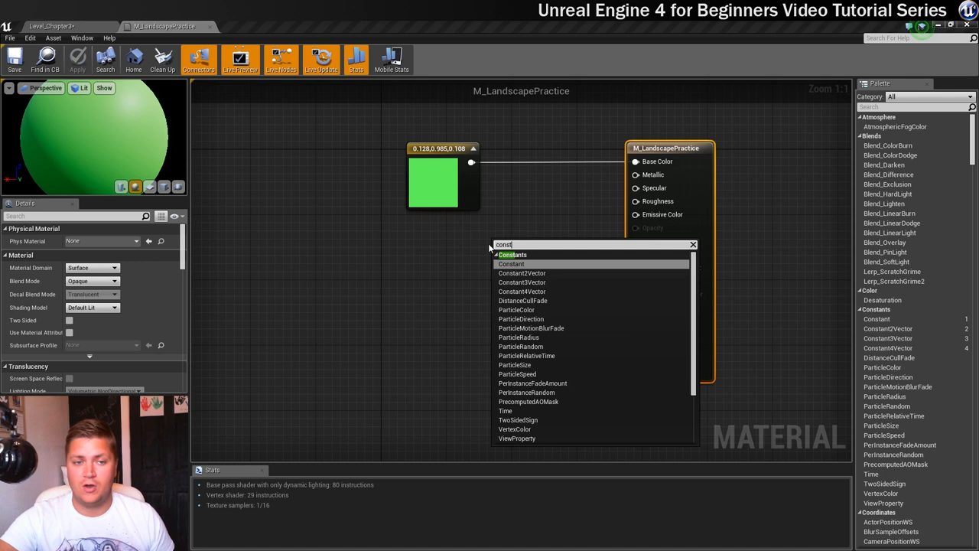
mouse_move(511, 264)
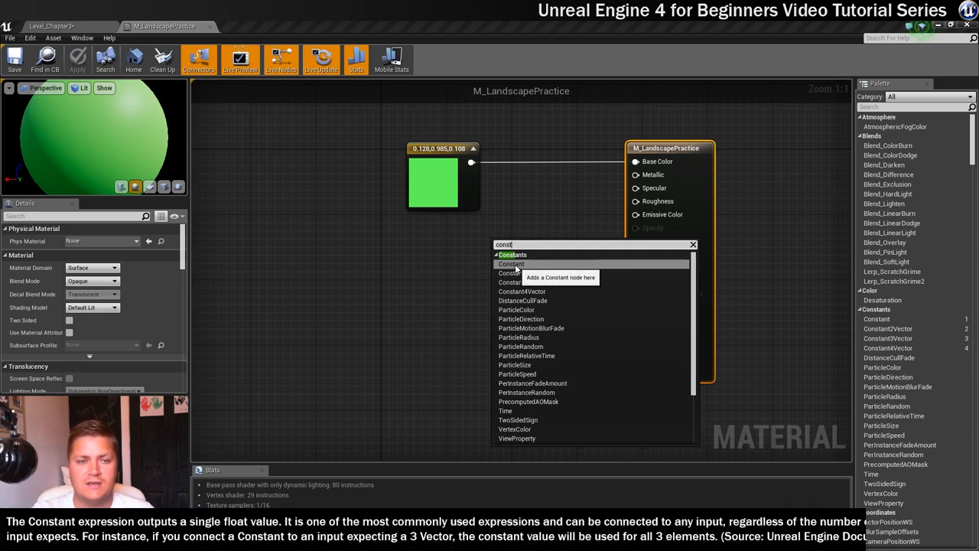
click(511, 263)
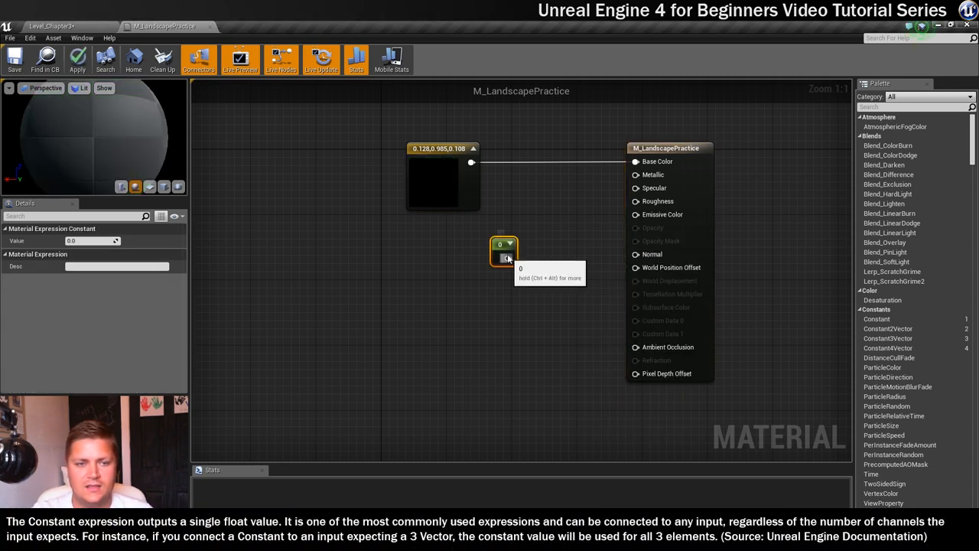
drag(501, 249, 474, 231)
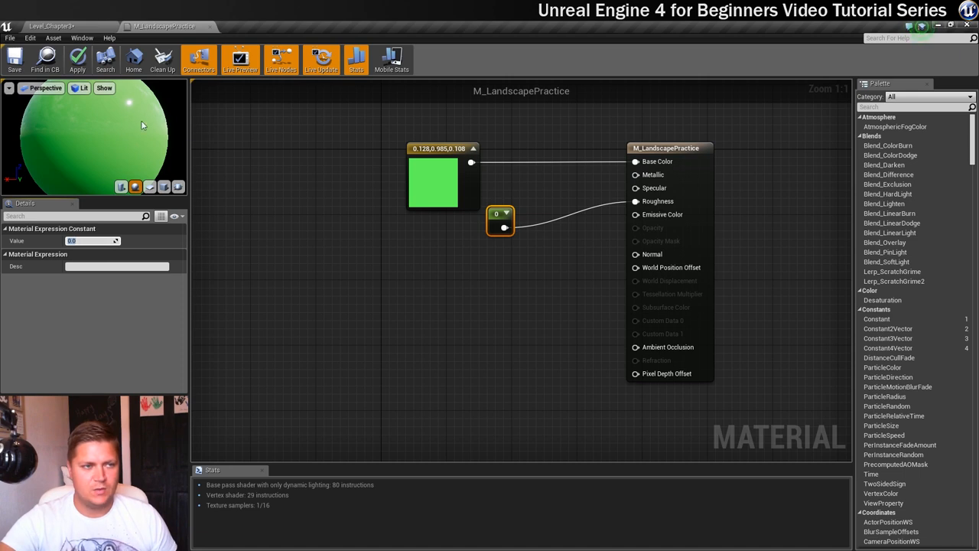
mouse_move(132, 201)
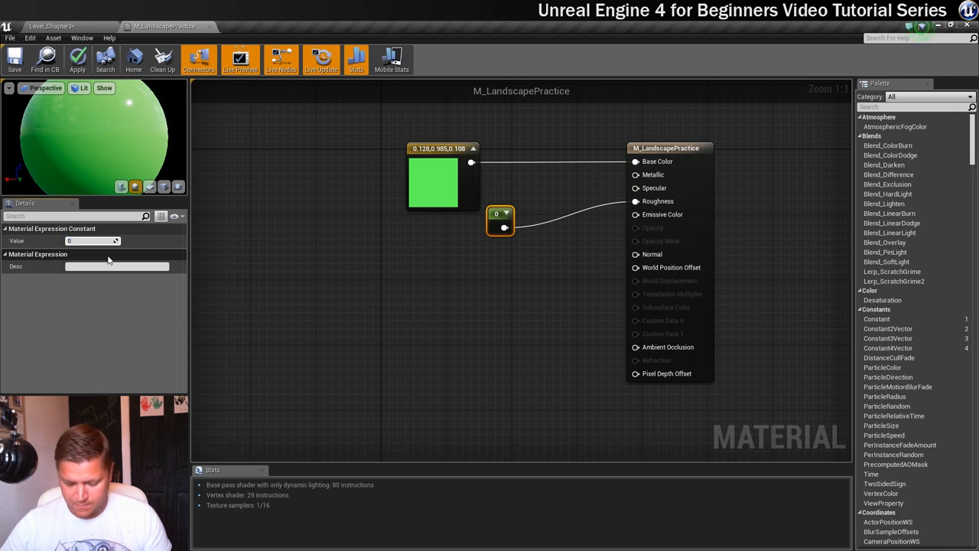
Set the Roughness constant to 0.75 and save M_LandscapePractice
text(0.75)
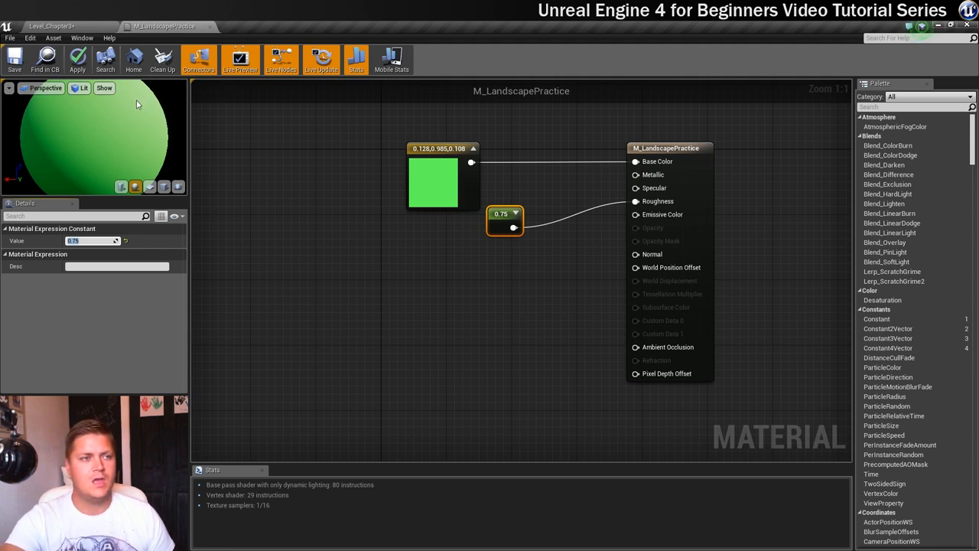
mouse_move(17, 60)
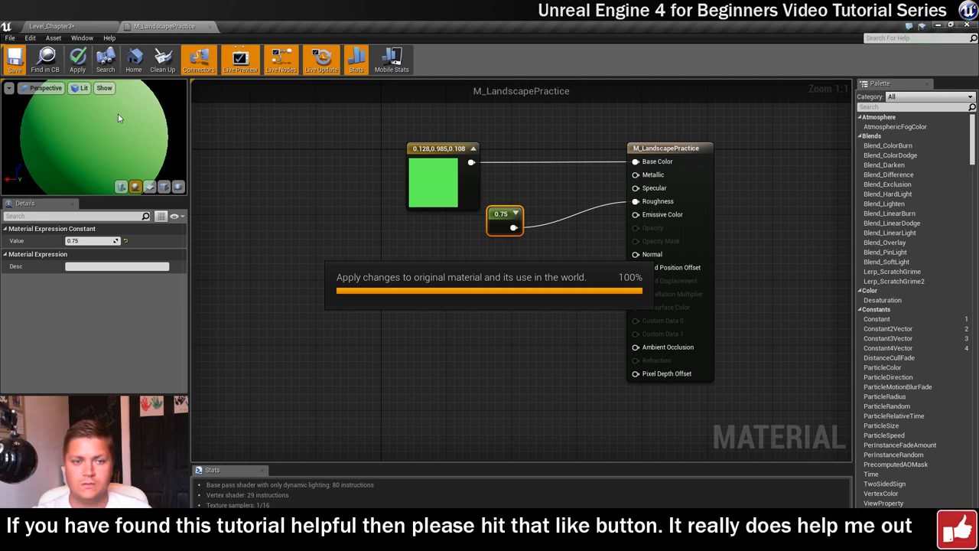
click(17, 60)
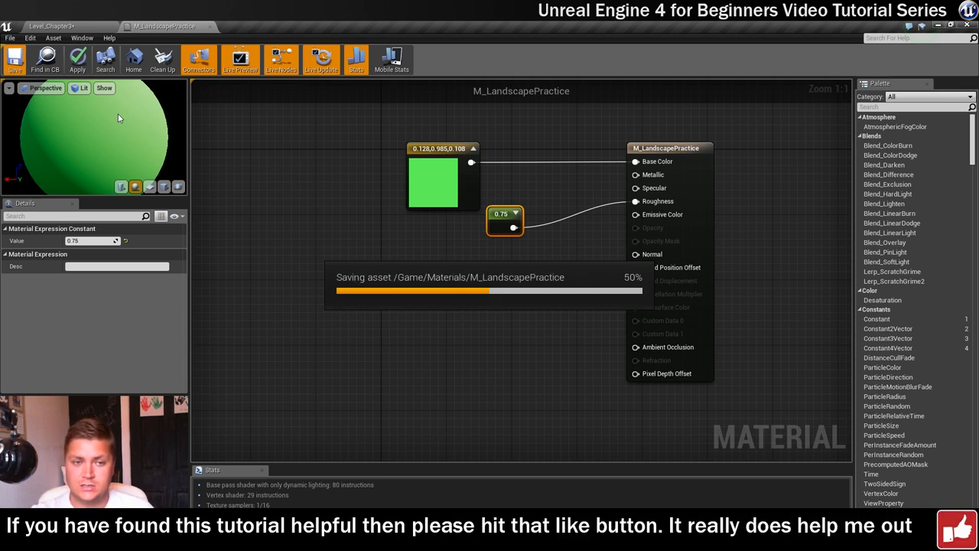
mouse_move(125, 115)
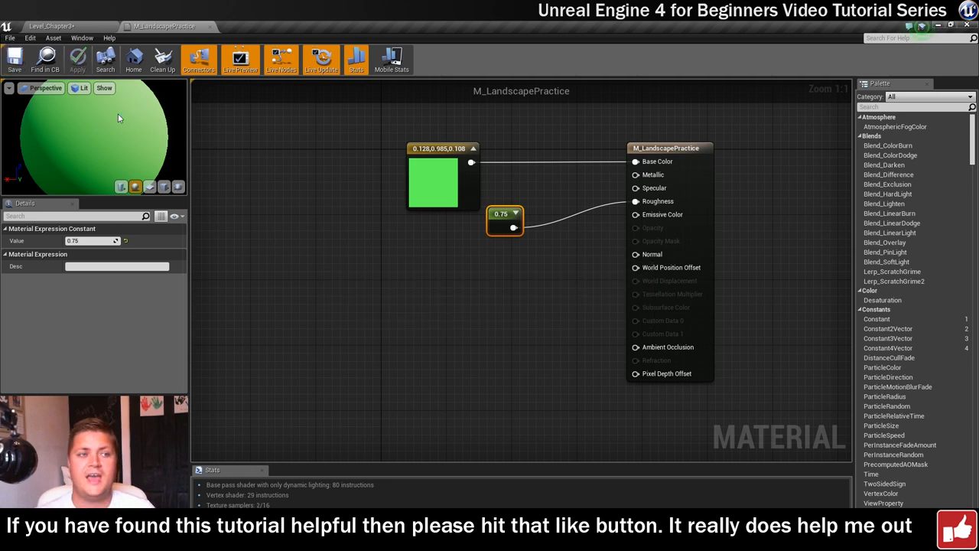
Go back to the Level_Chapter3 viewport to inspect the matte green landscape
click(46, 26)
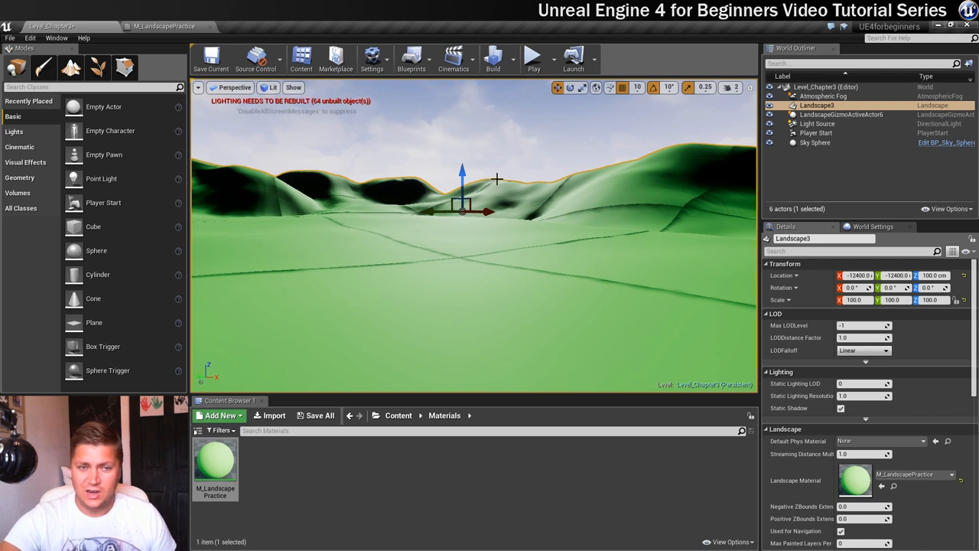
mouse_move(572, 192)
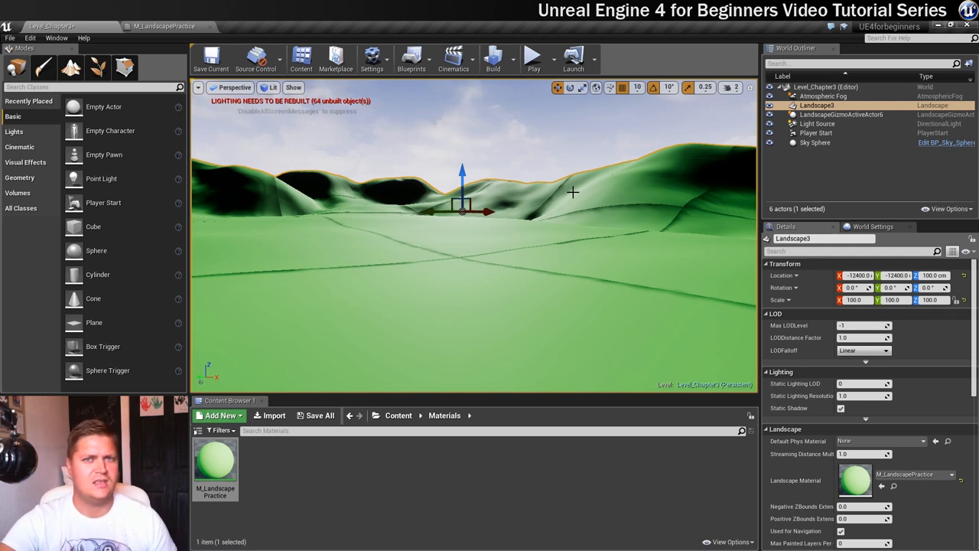
mouse_move(543, 196)
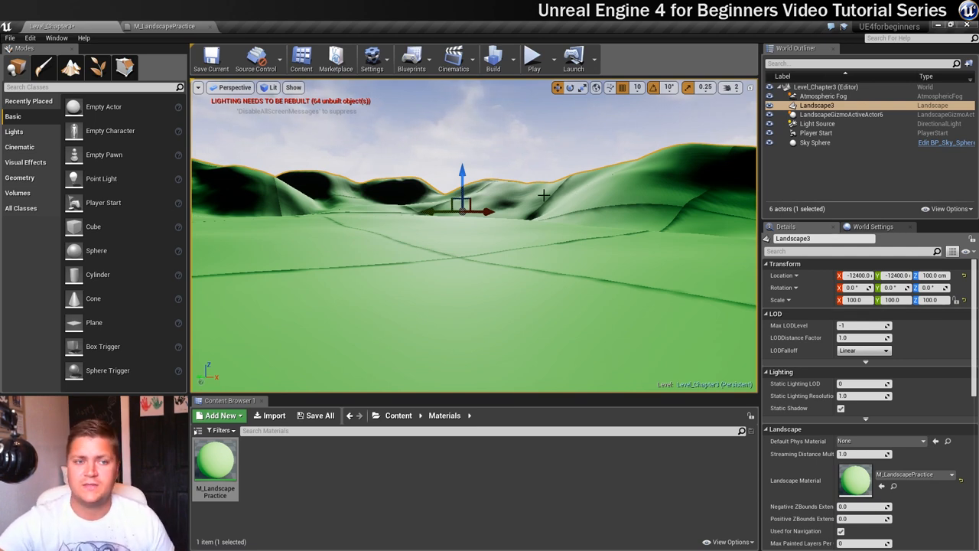